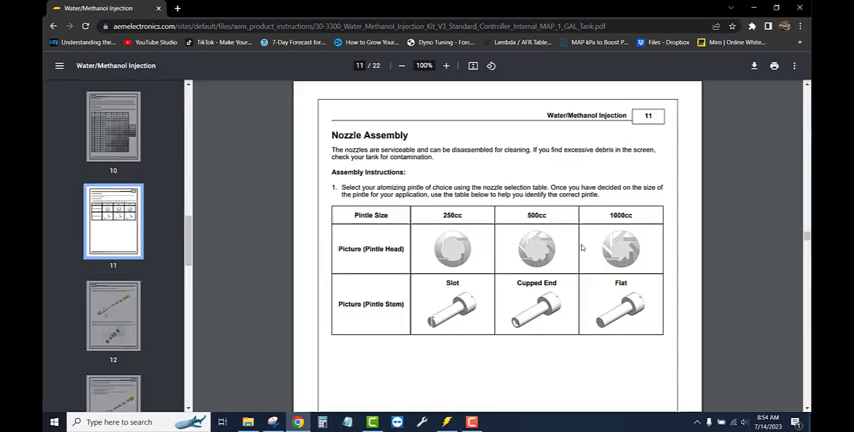
pyautogui.moveTo(529, 337)
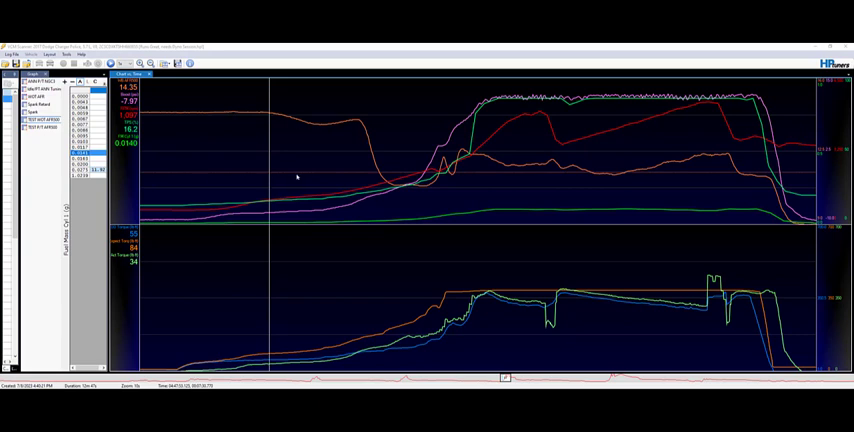
pyautogui.moveTo(348, 174)
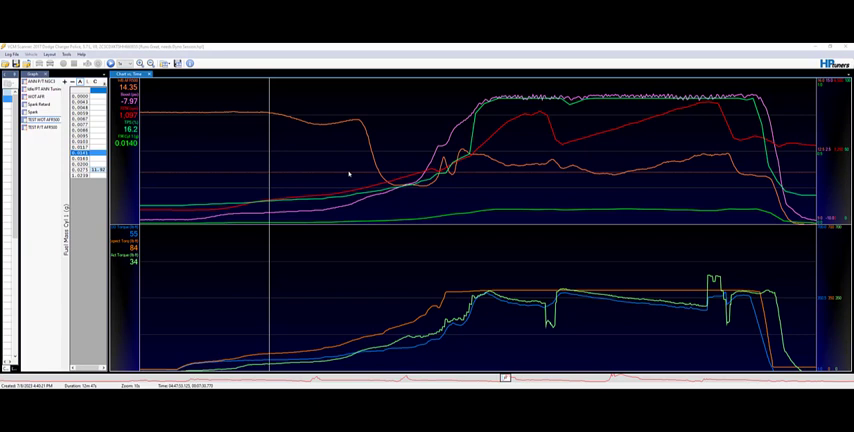
pyautogui.moveTo(345, 175)
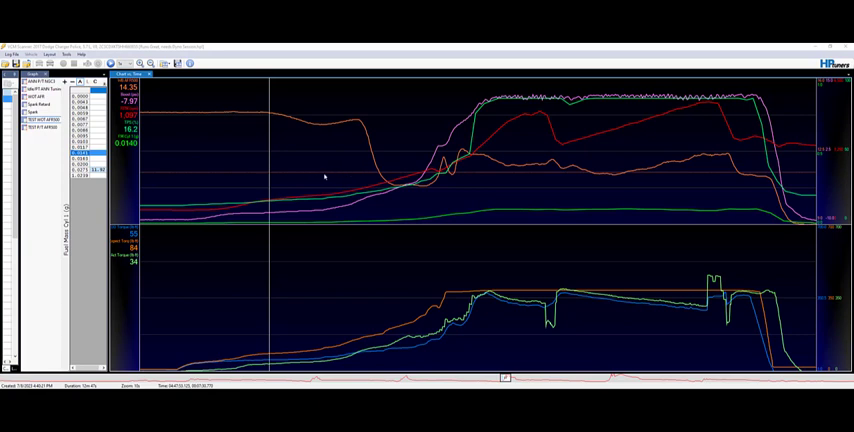
pyautogui.moveTo(326, 177)
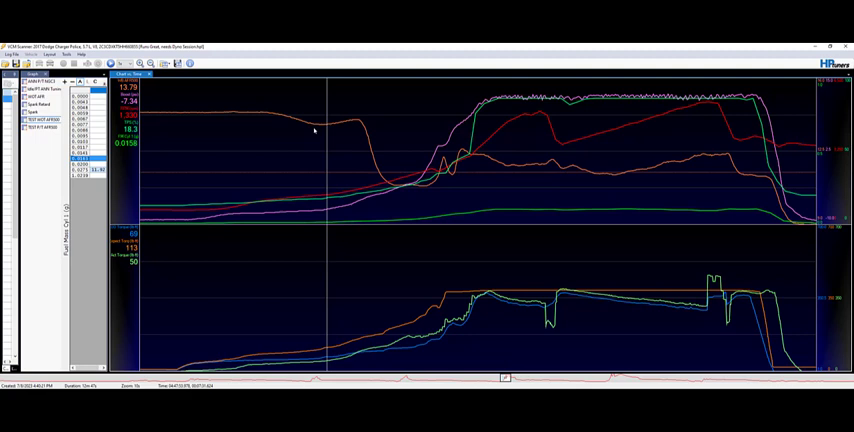
pyautogui.moveTo(312, 133)
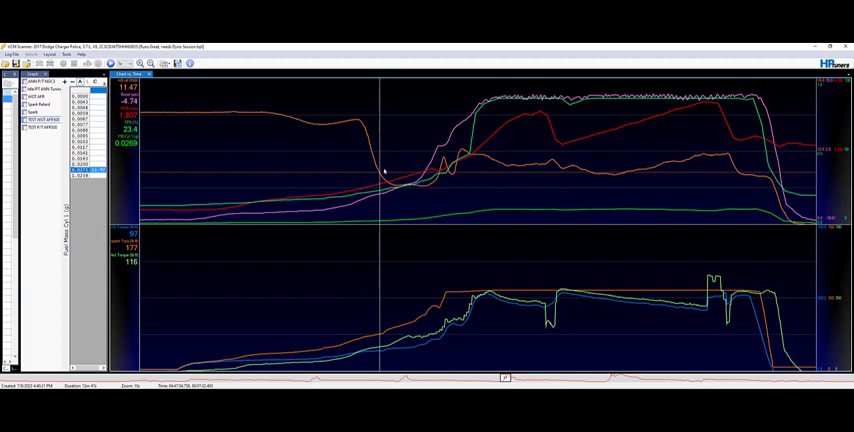
pyautogui.moveTo(384, 168)
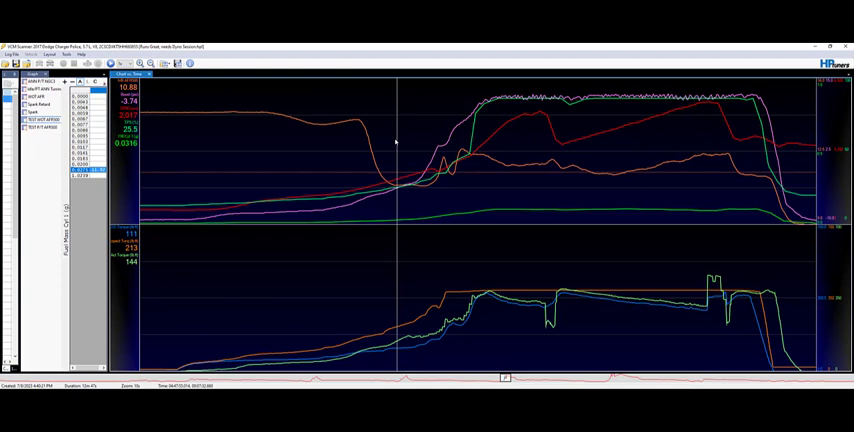
pyautogui.moveTo(381, 180)
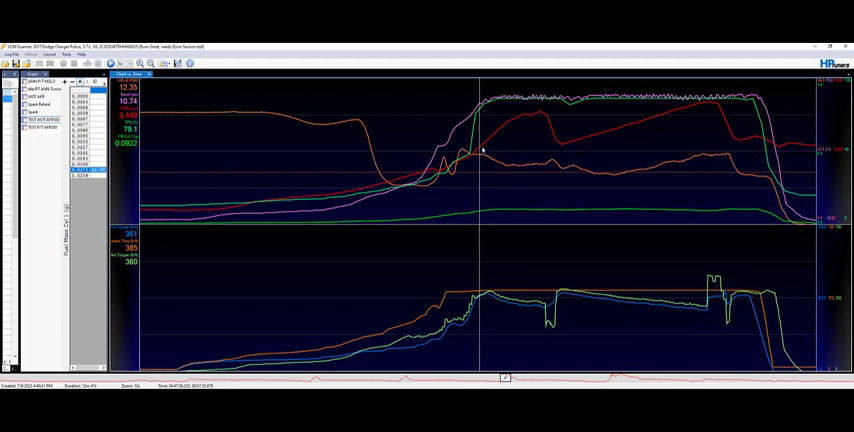
pyautogui.moveTo(470, 160)
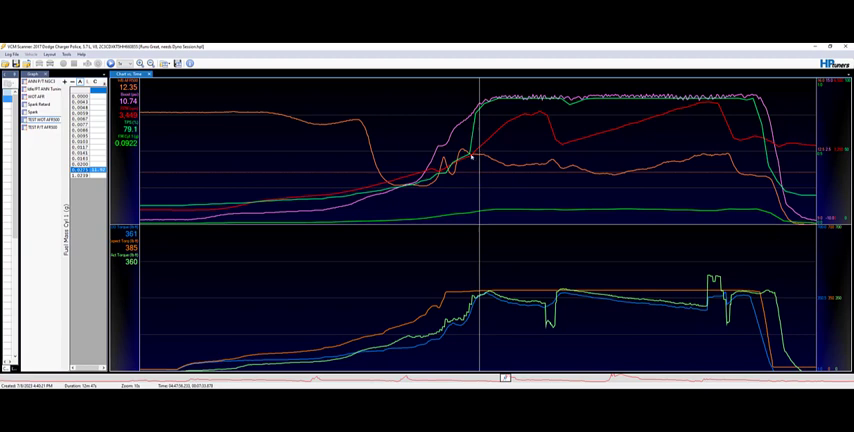
pyautogui.moveTo(481, 158)
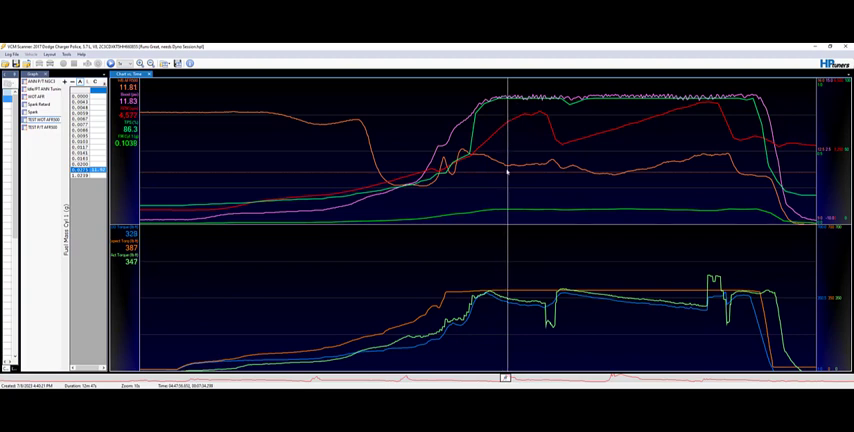
pyautogui.moveTo(535, 174)
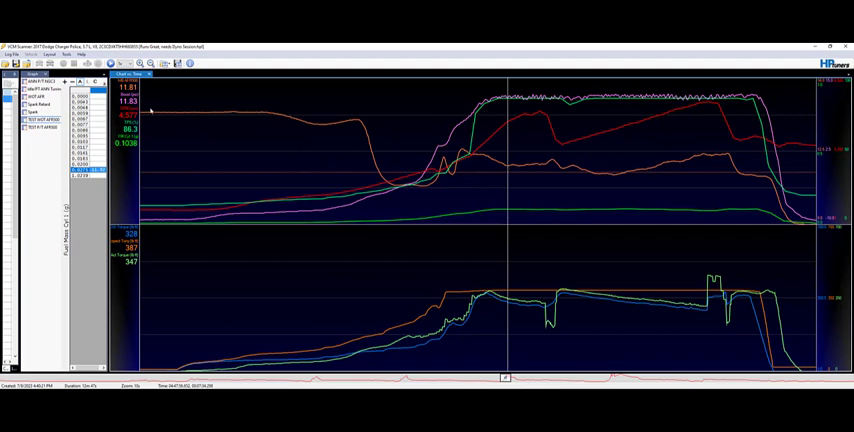
pyautogui.moveTo(135, 105)
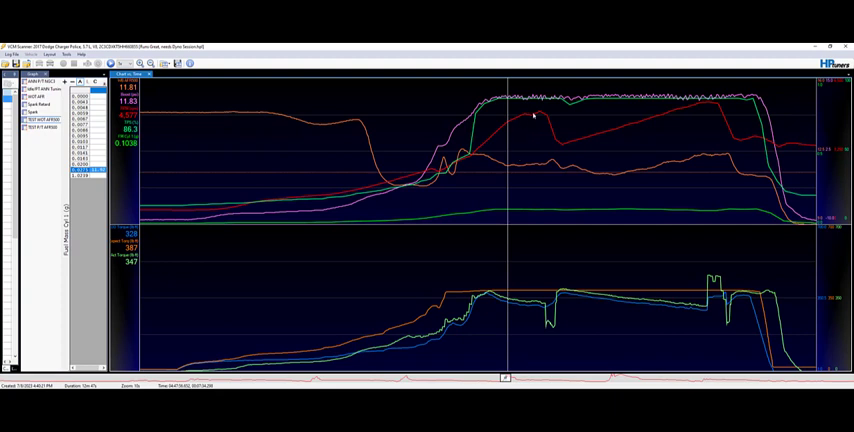
pyautogui.moveTo(517, 131)
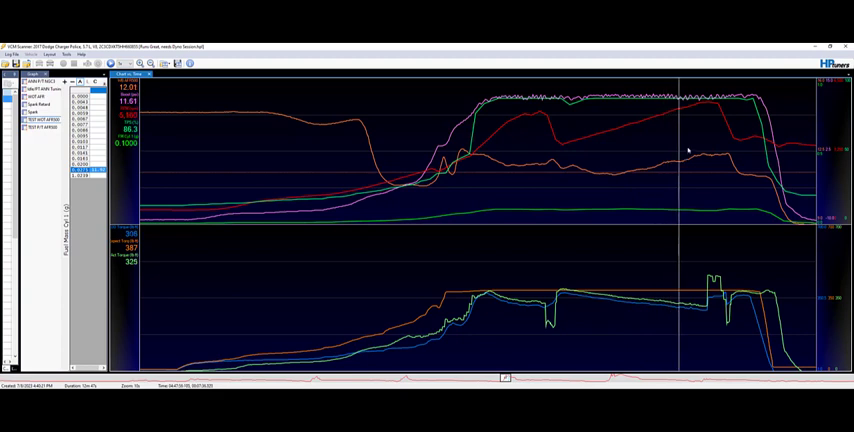
pyautogui.moveTo(682, 162)
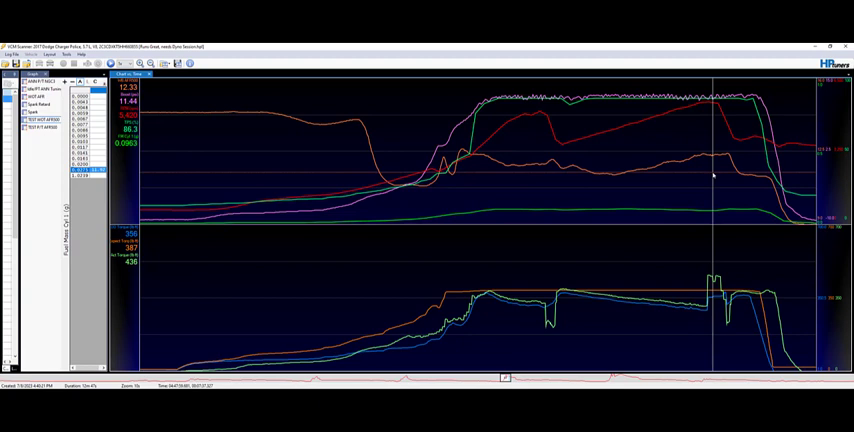
pyautogui.moveTo(725, 178)
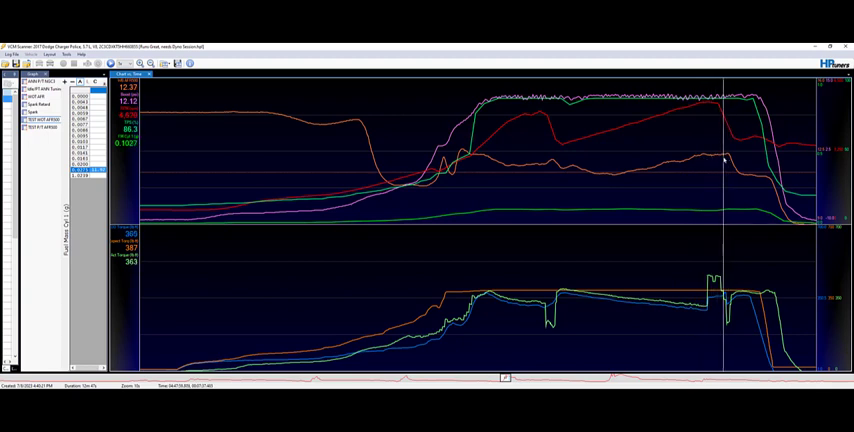
pyautogui.moveTo(711, 160)
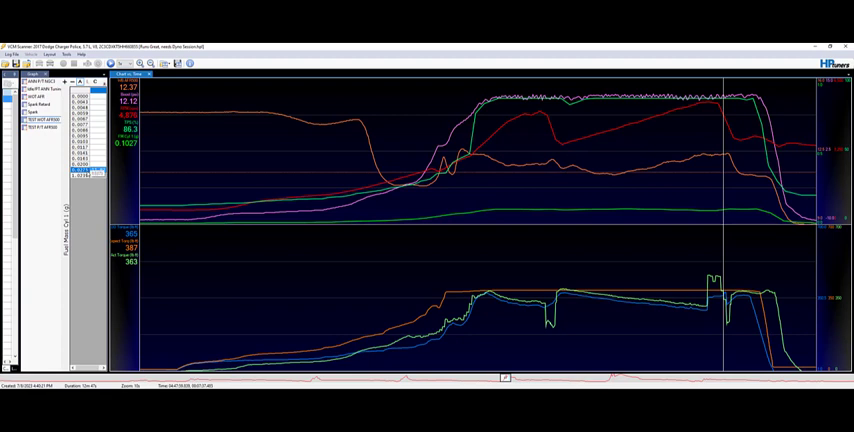
pyautogui.moveTo(698, 161)
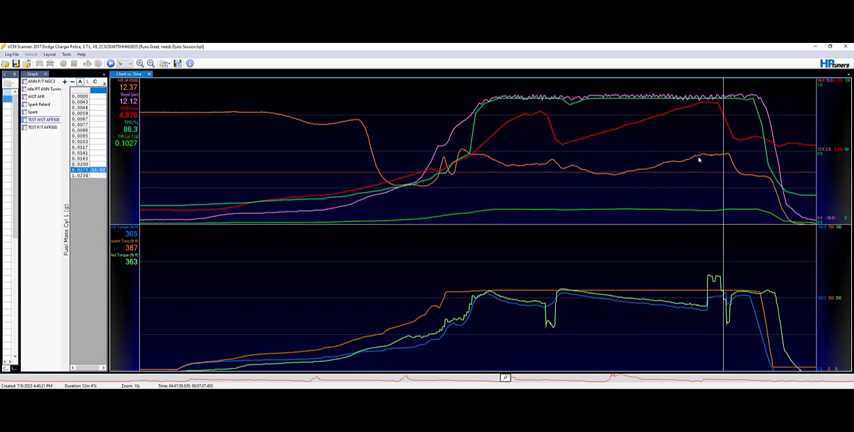
pyautogui.moveTo(715, 158)
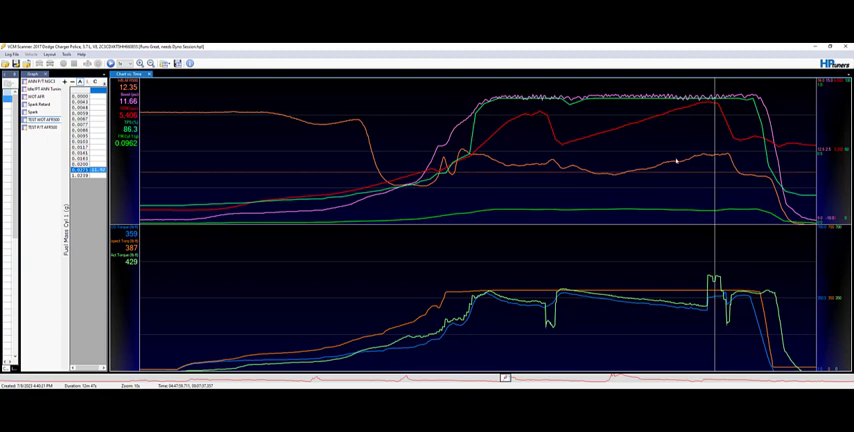
pyautogui.moveTo(530, 149)
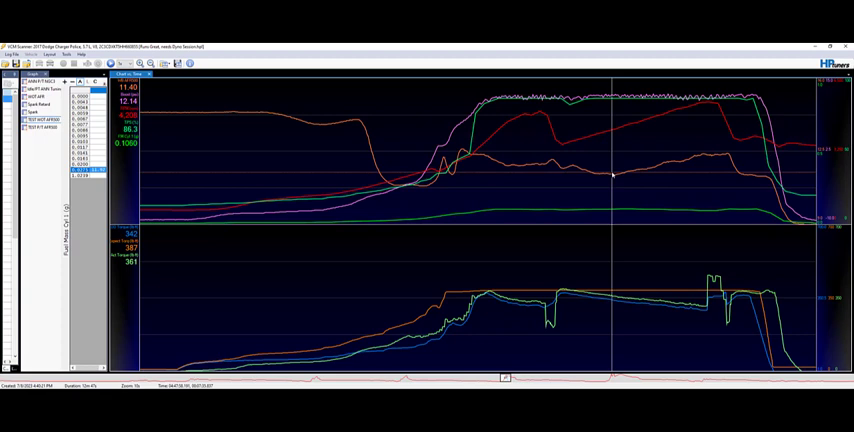
pyautogui.moveTo(616, 175)
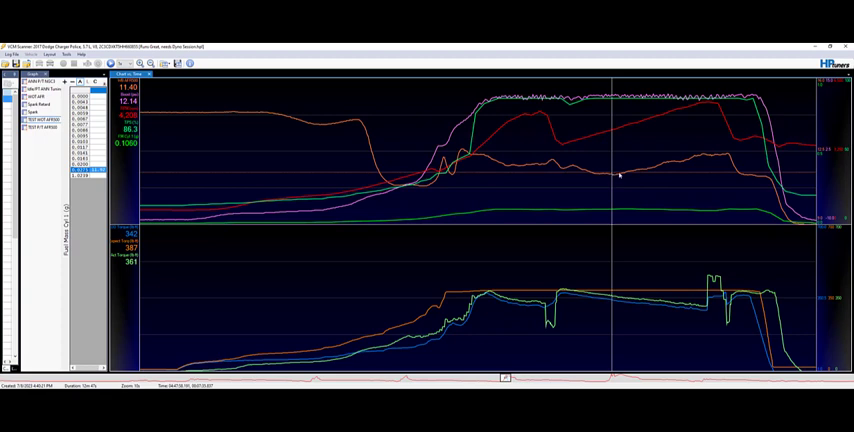